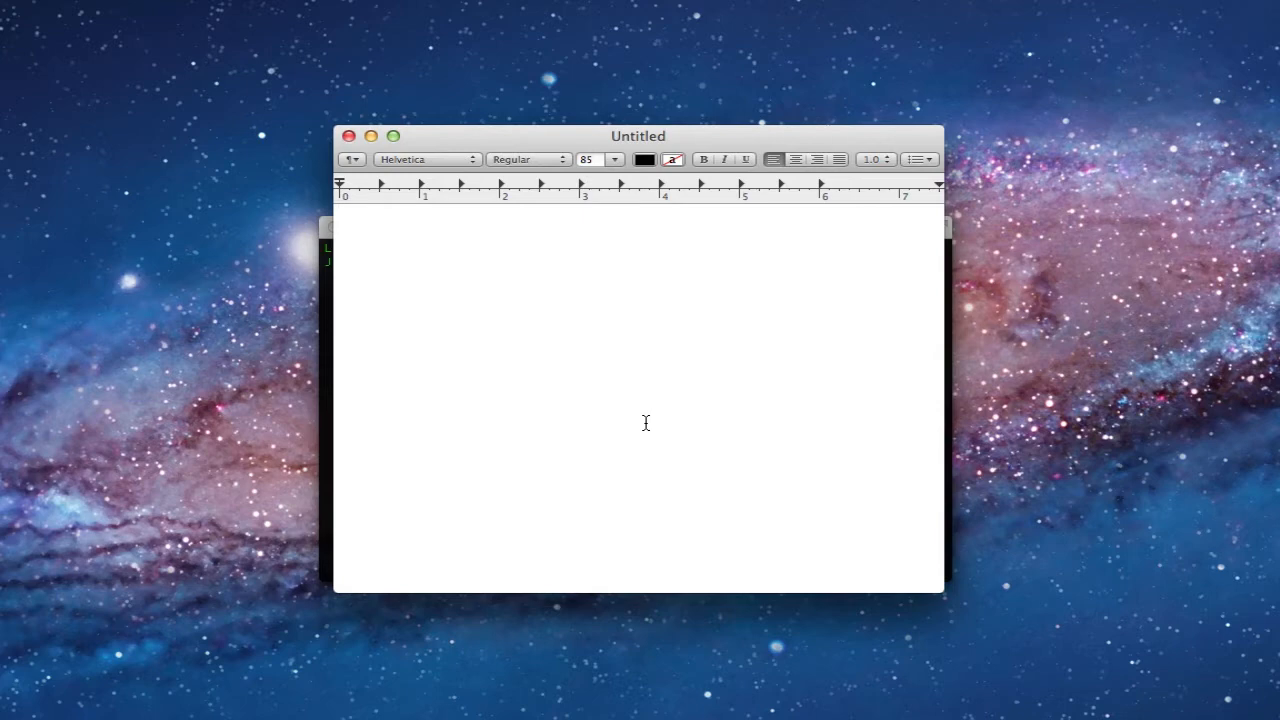
# - Test held keys in TextEdit, getting repeated g's and accented è/é, then delete the é
pyautogui.write('g')
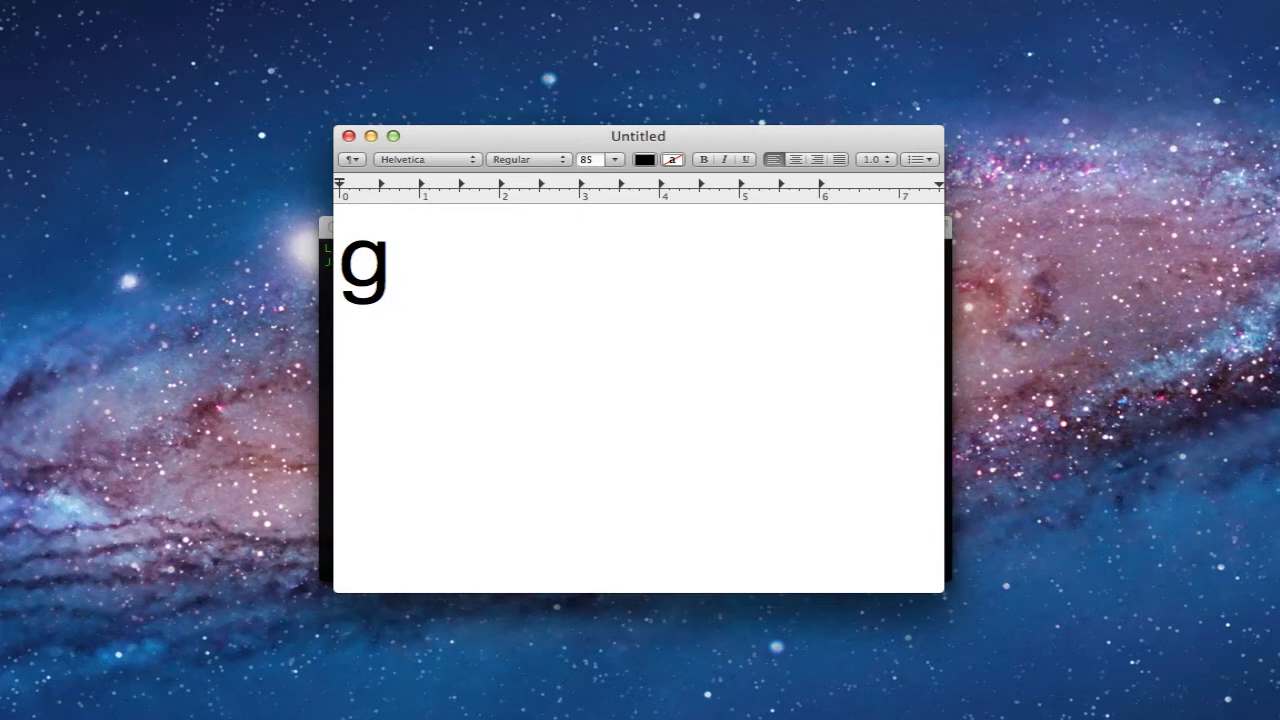
pyautogui.write('ggggggggg')
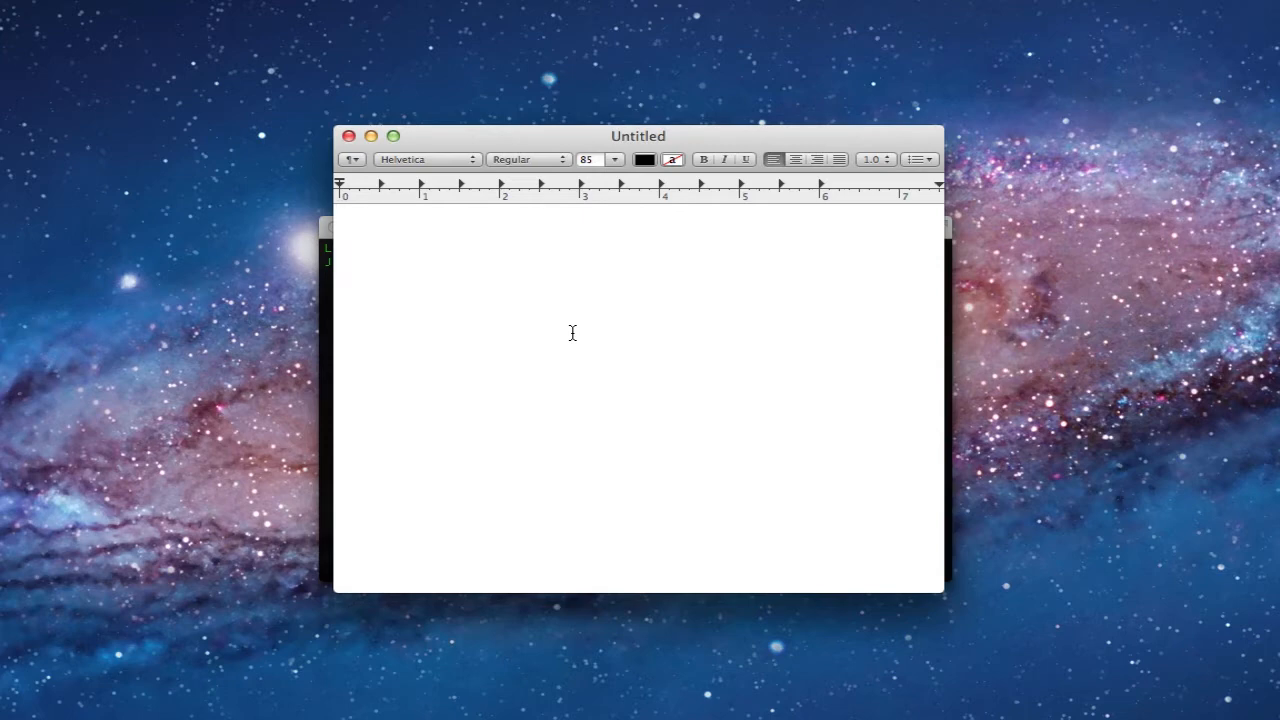
pyautogui.write('ee')
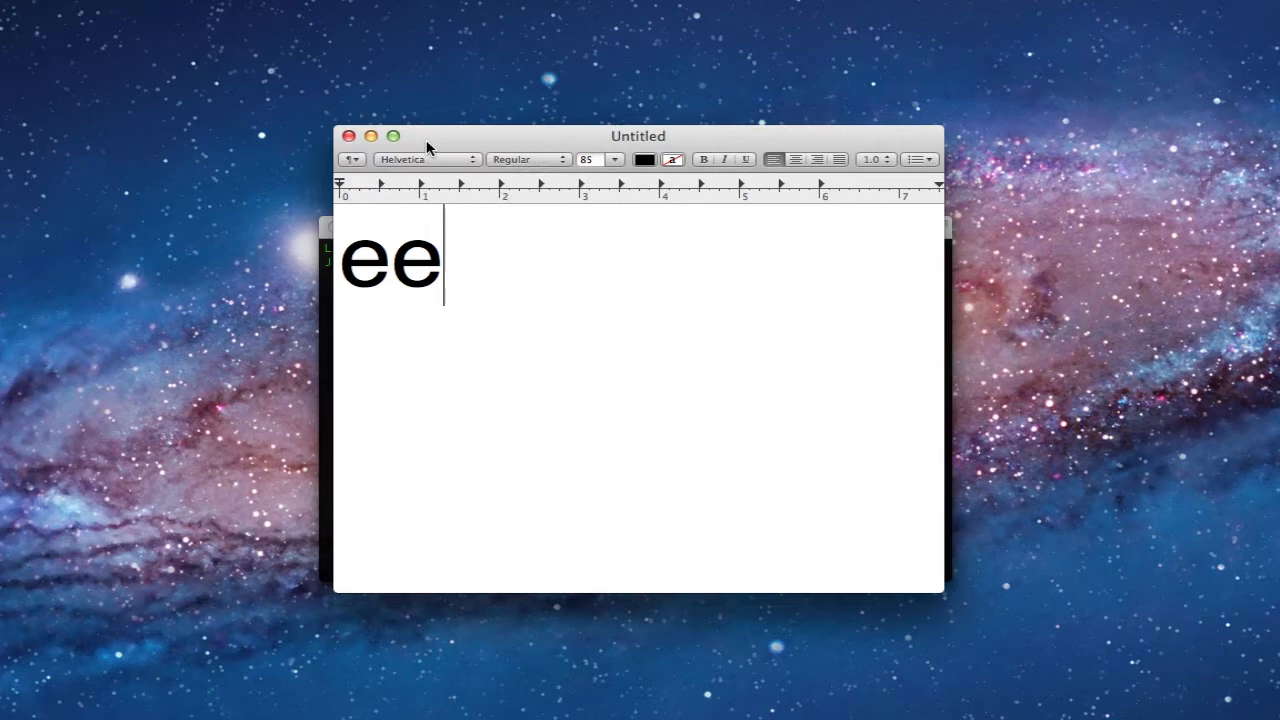
pyautogui.write('è')
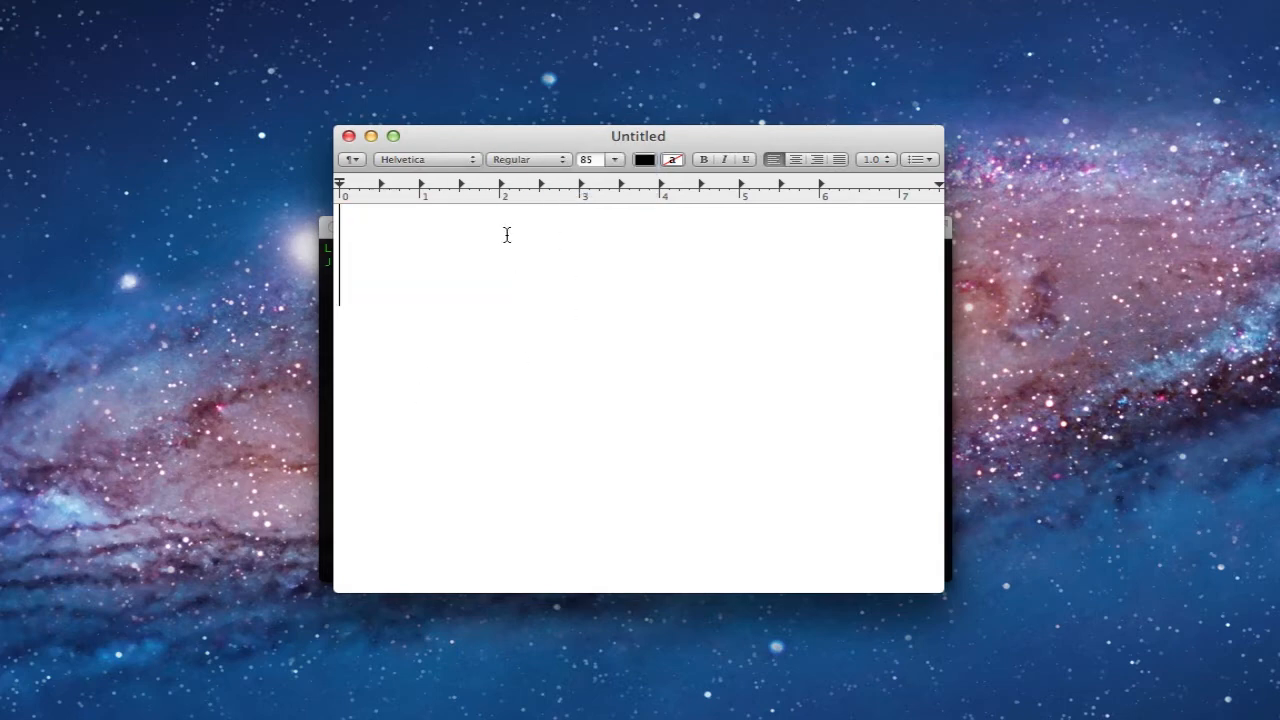
pyautogui.moveTo(520, 320)
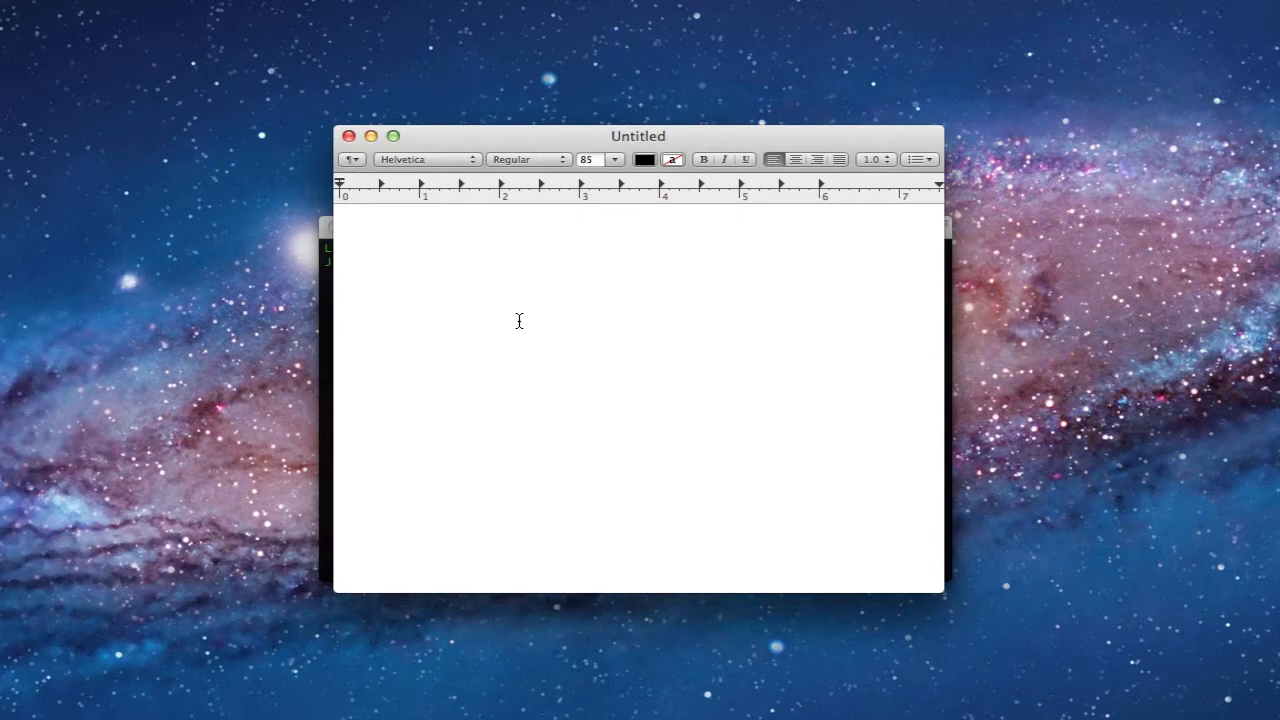
pyautogui.write('é')
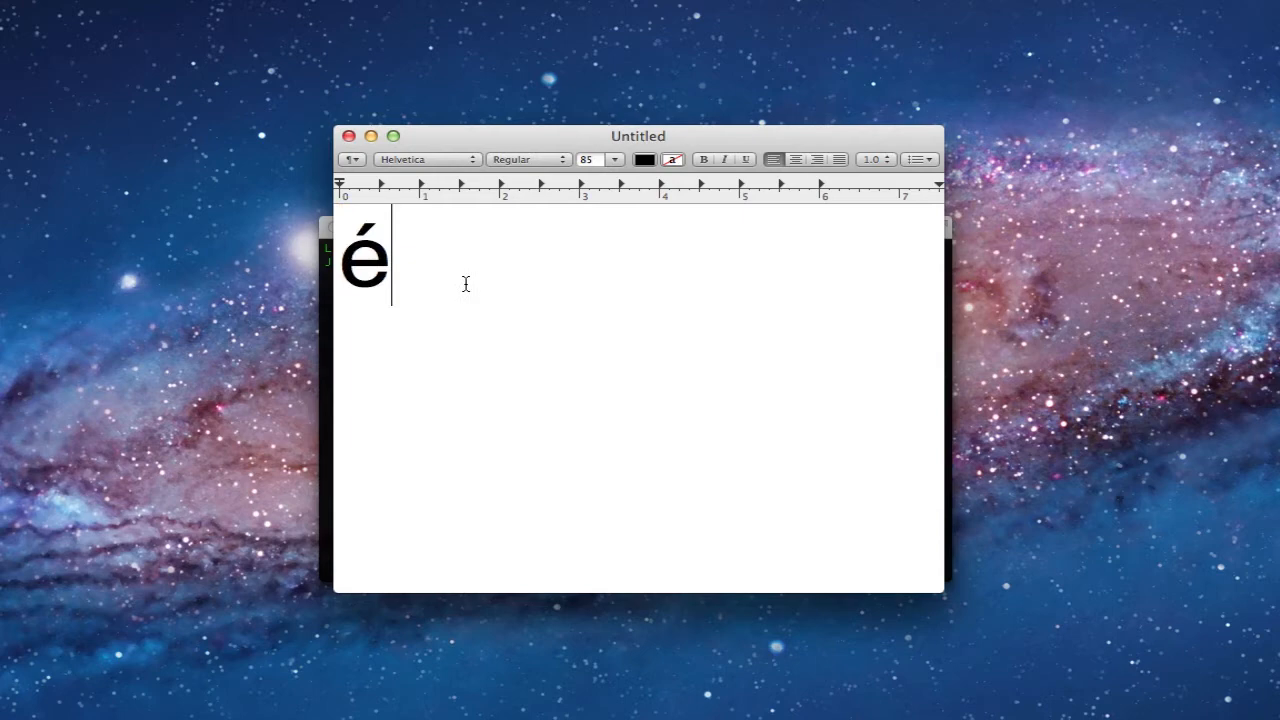
pyautogui.moveTo(428, 234)
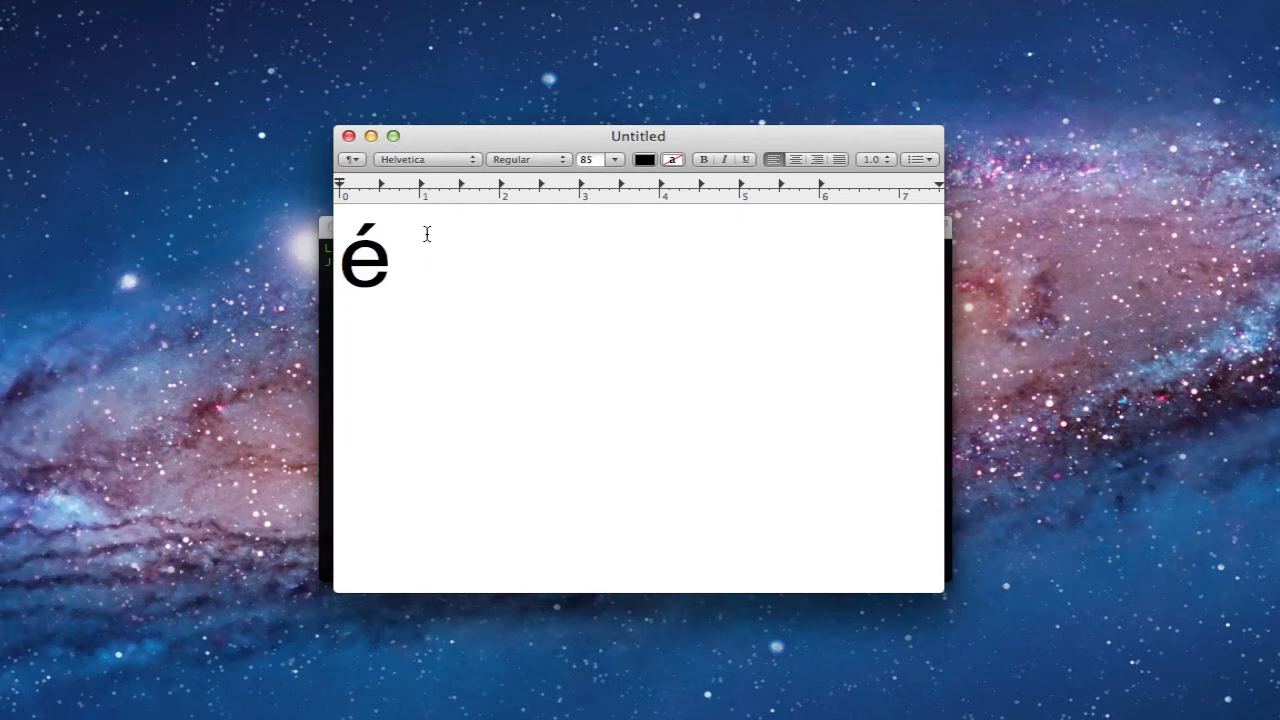
pyautogui.press('backspace')
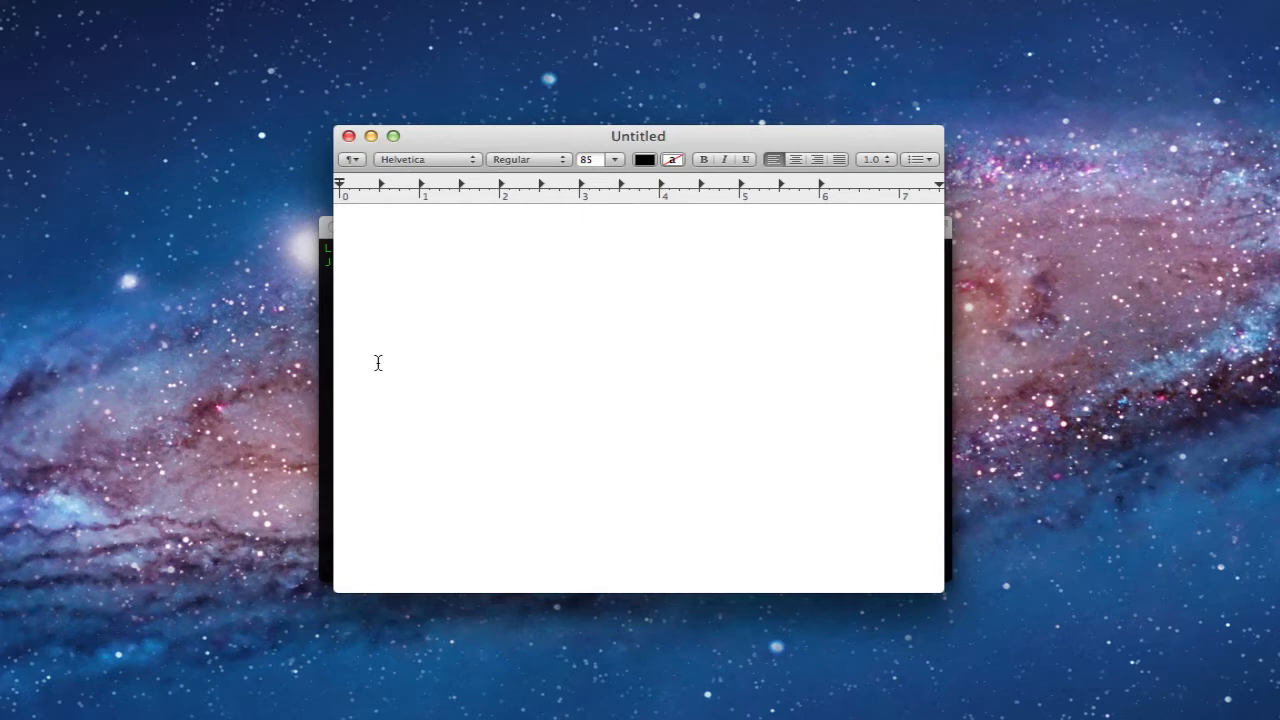
pyautogui.moveTo(328, 300)
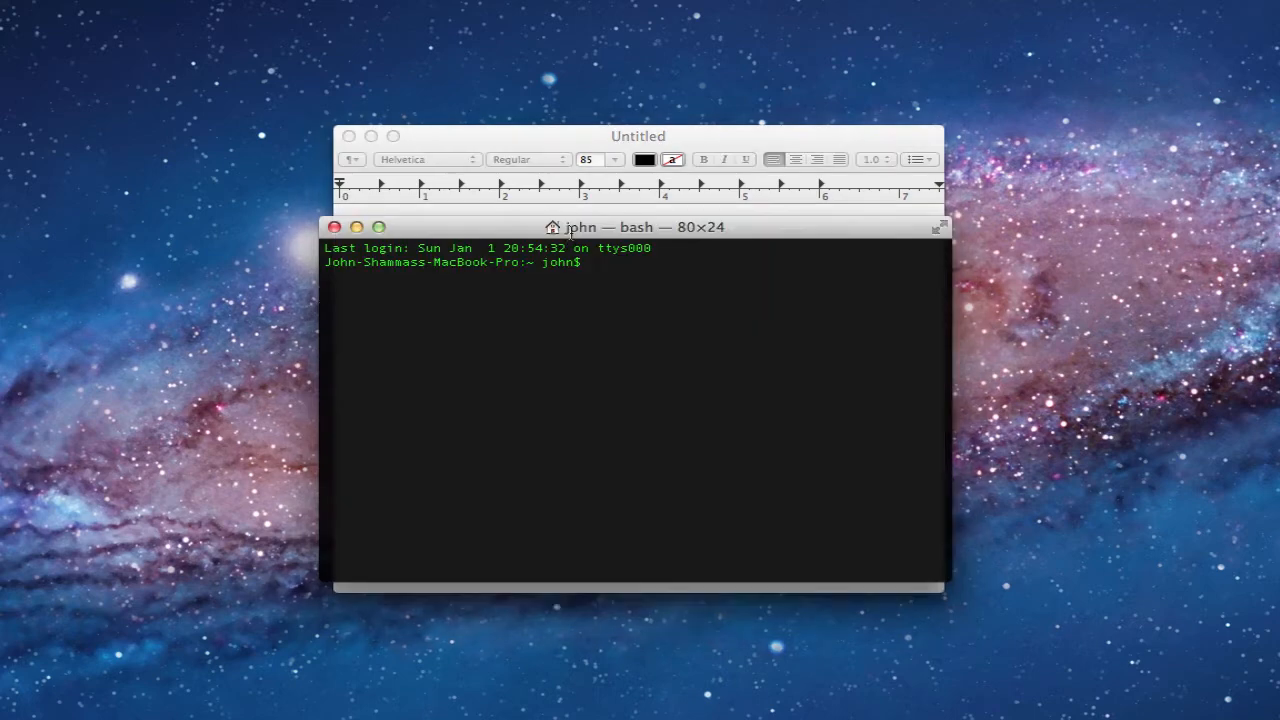
pyautogui.moveTo(664, 390)
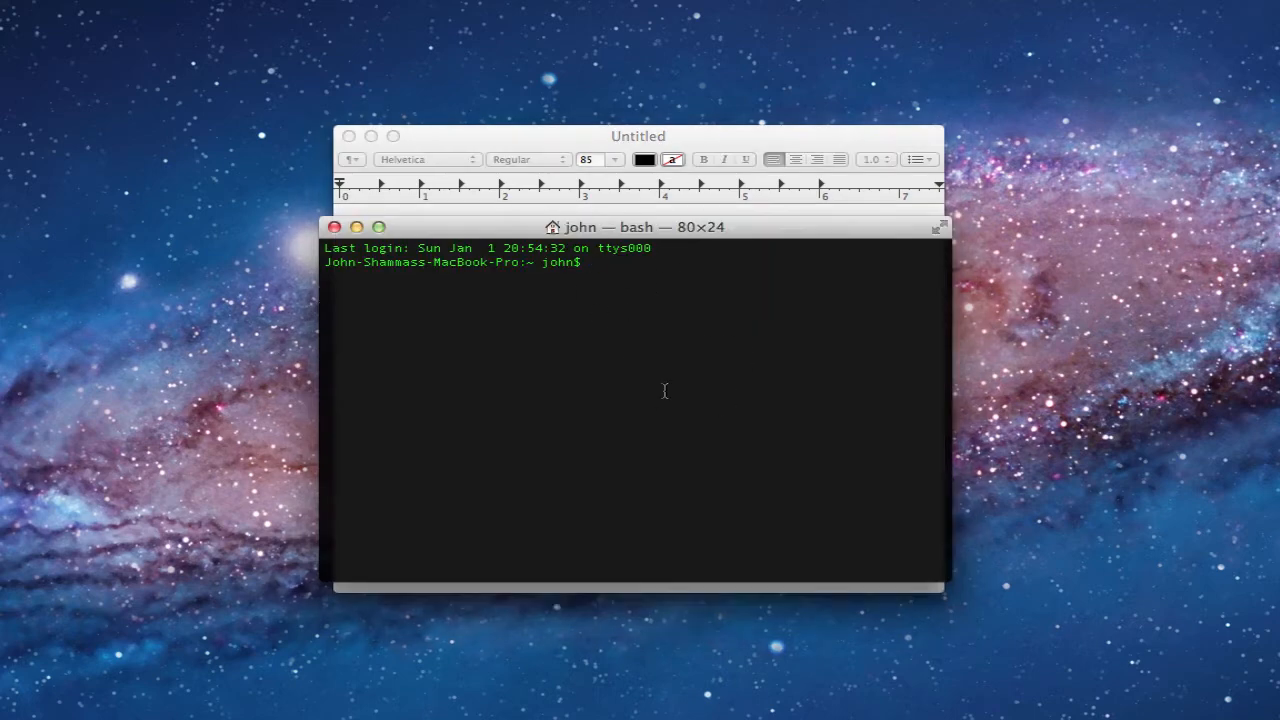
pyautogui.moveTo(808, 284)
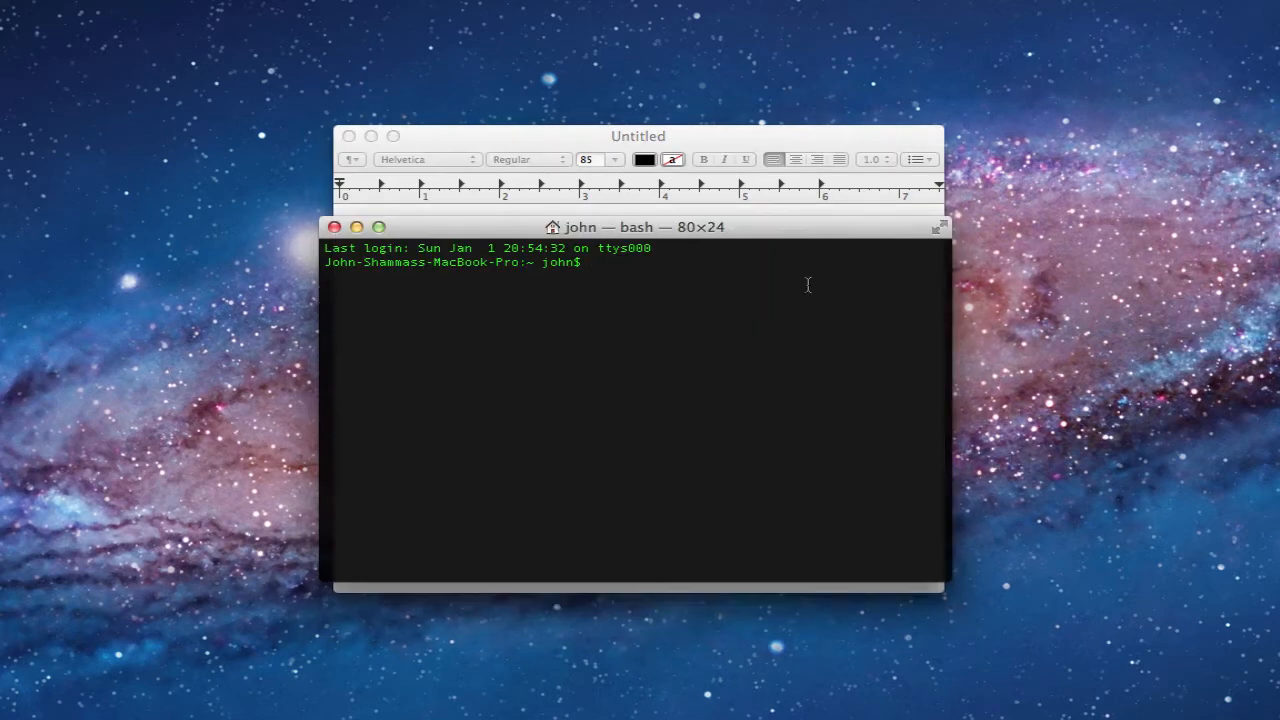
pyautogui.moveTo(710, 316)
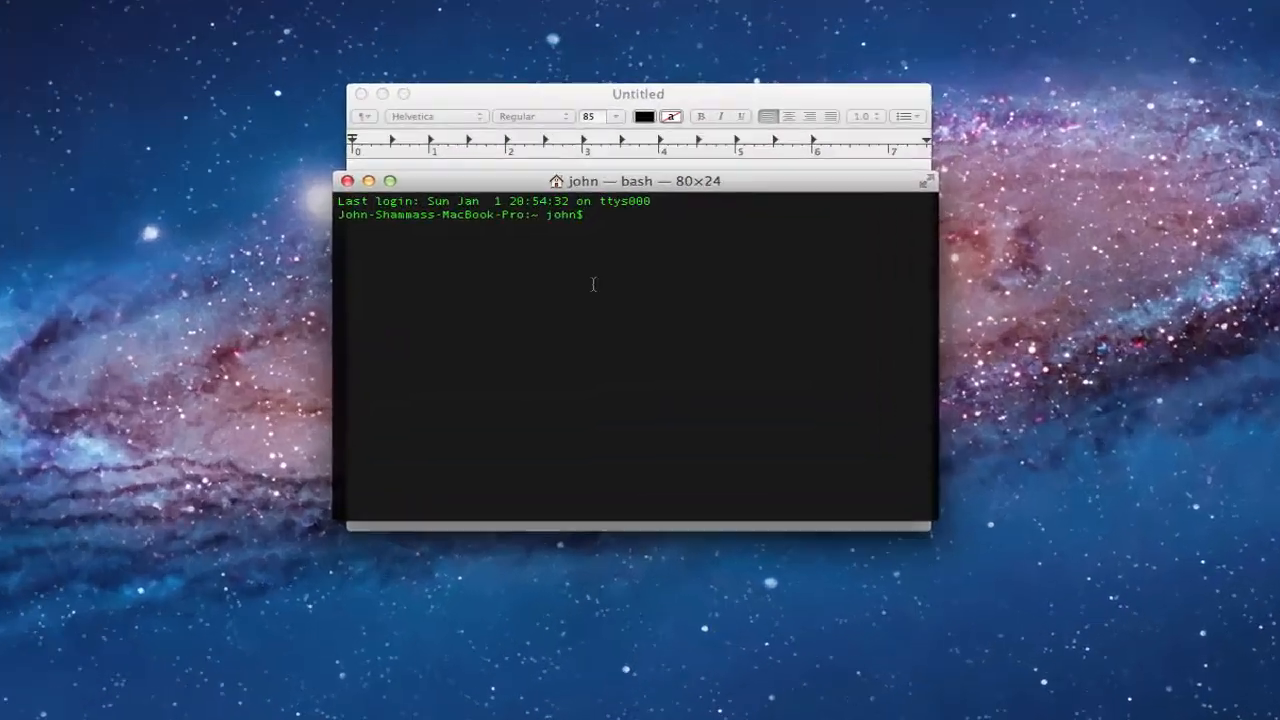
# - Run 'defaults write -g ApplePressAndHoldEnabled -bool false' in Terminal
pyautogui.write('defaults write -g ApplePressAndHoldEnabled -bool false')
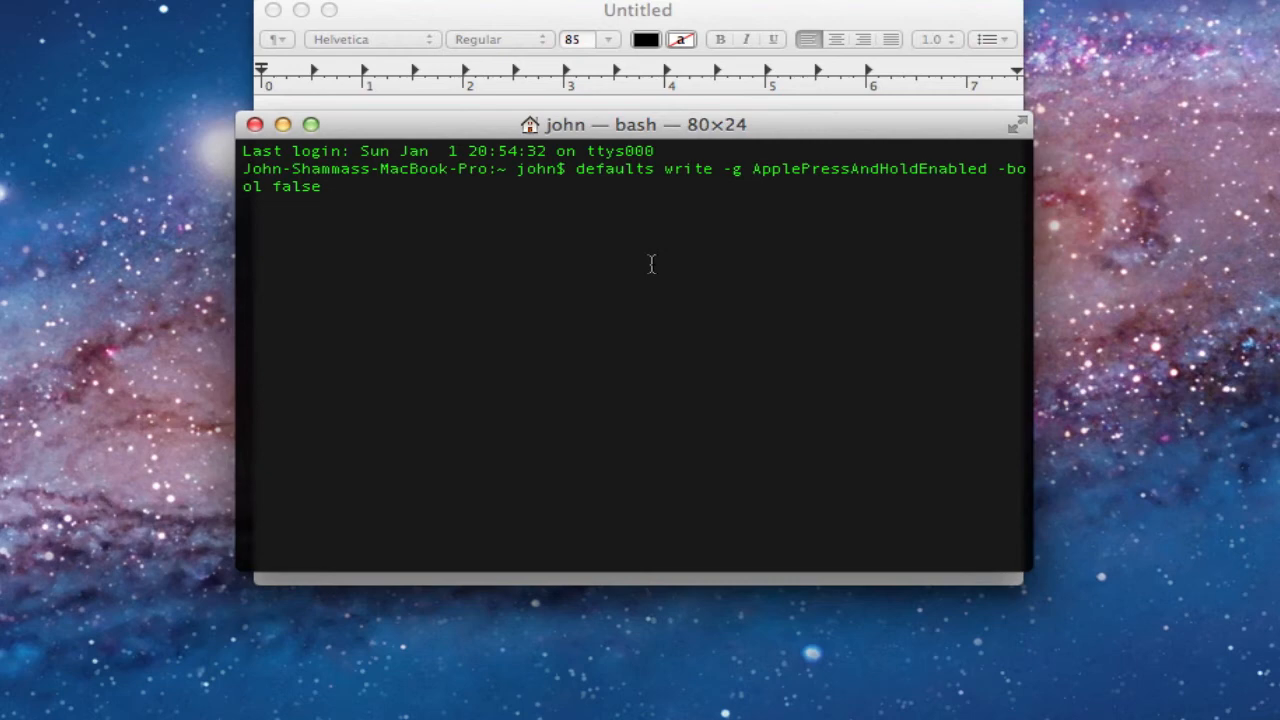
pyautogui.press('Return')
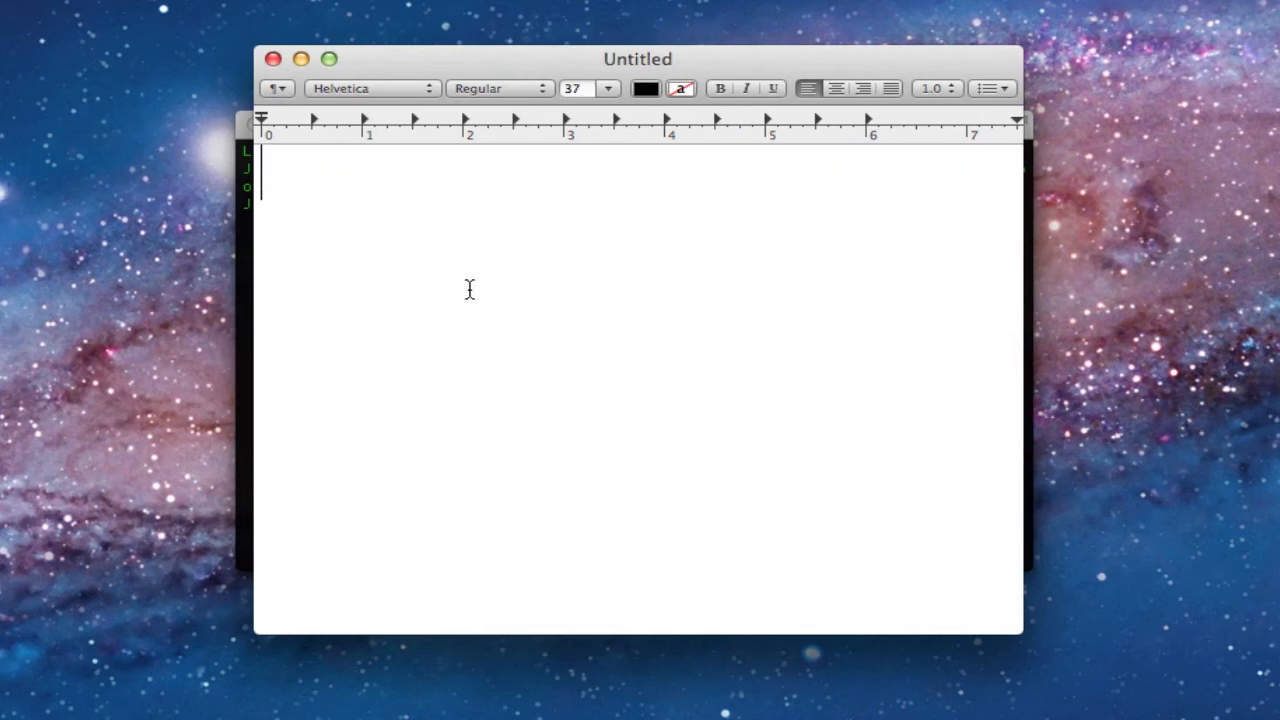
# - Enter the accented letters é, â and ñ using Option-key combinations
pyautogui.write('é')
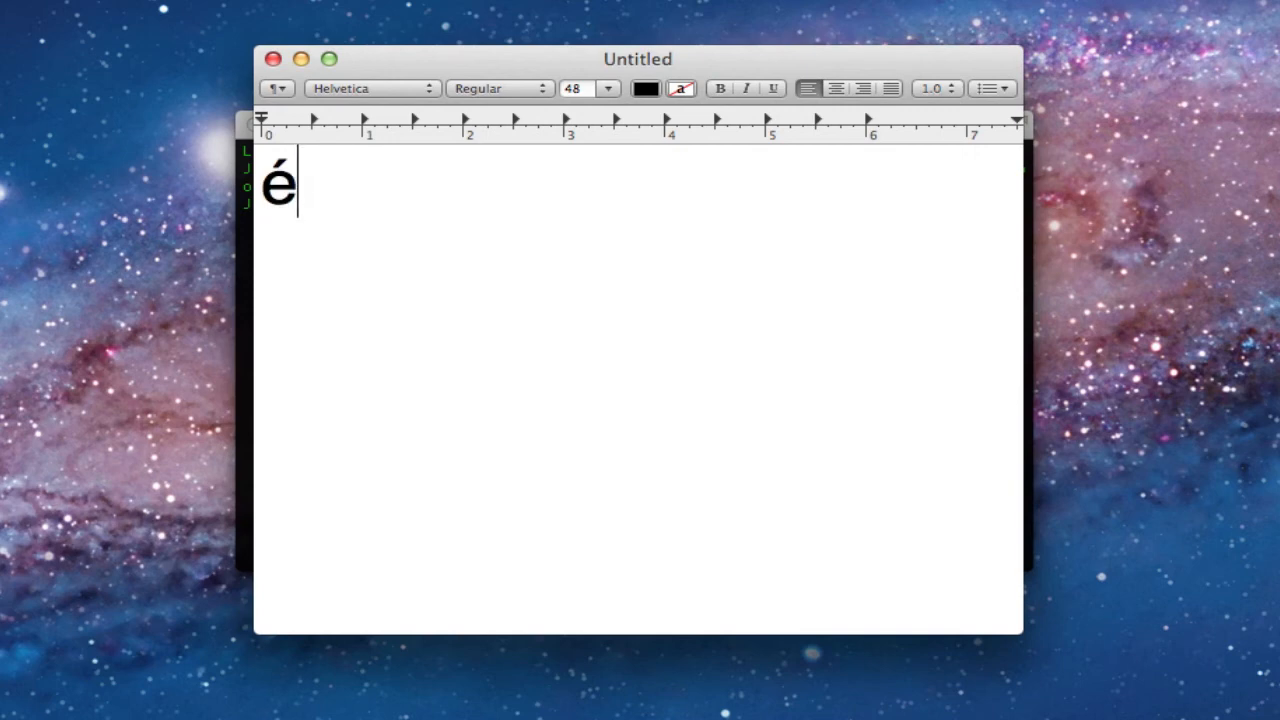
pyautogui.write('â')
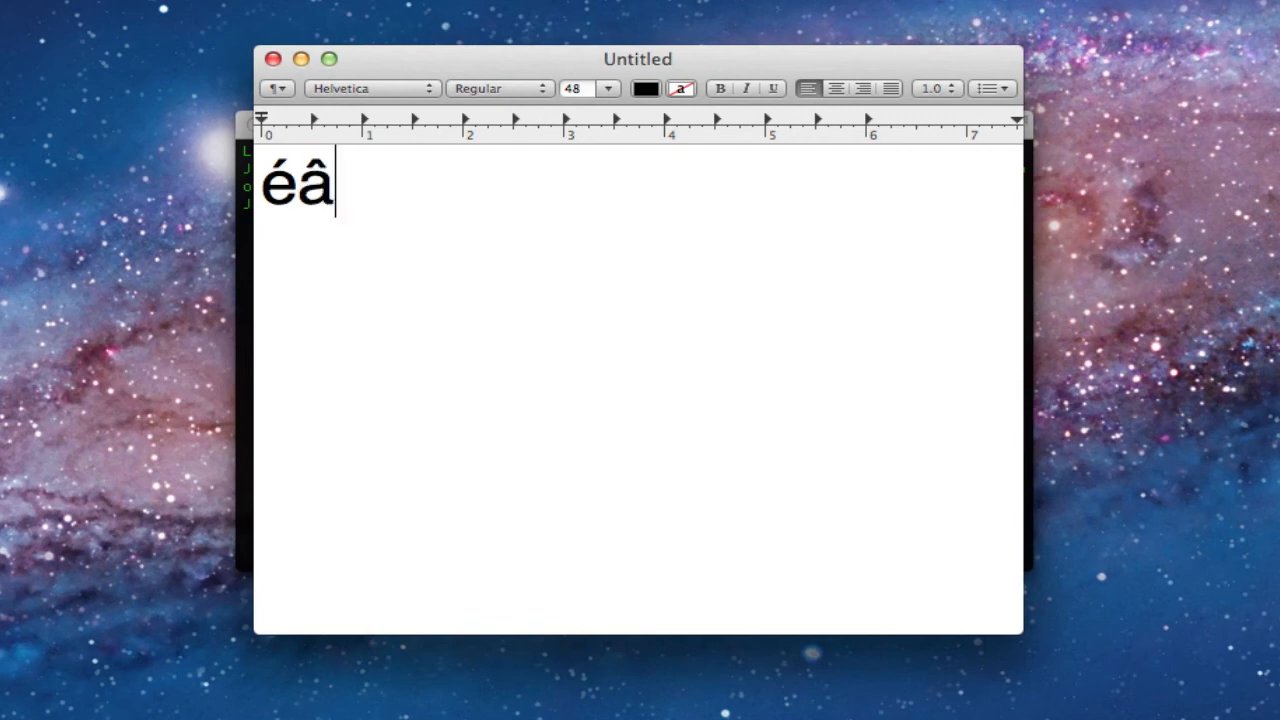
pyautogui.write('ñ')
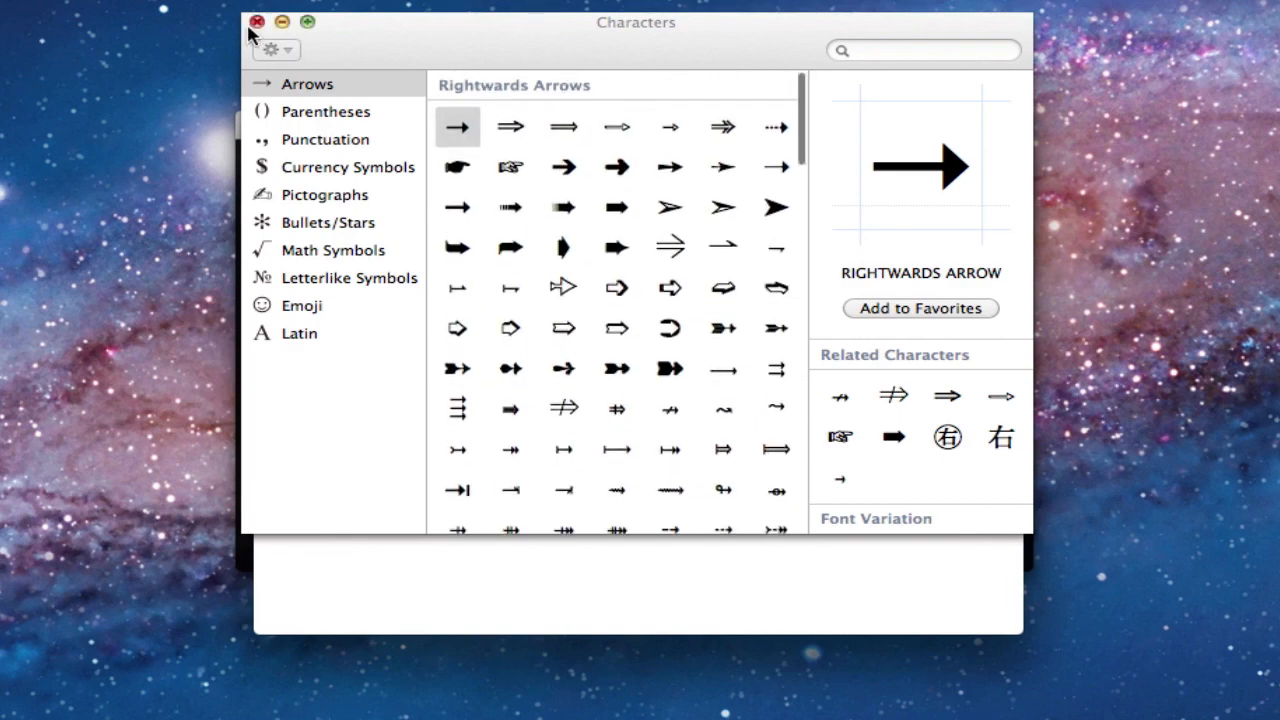
# - Close the Characters palette to return to the blank document
pyautogui.click(256, 22)
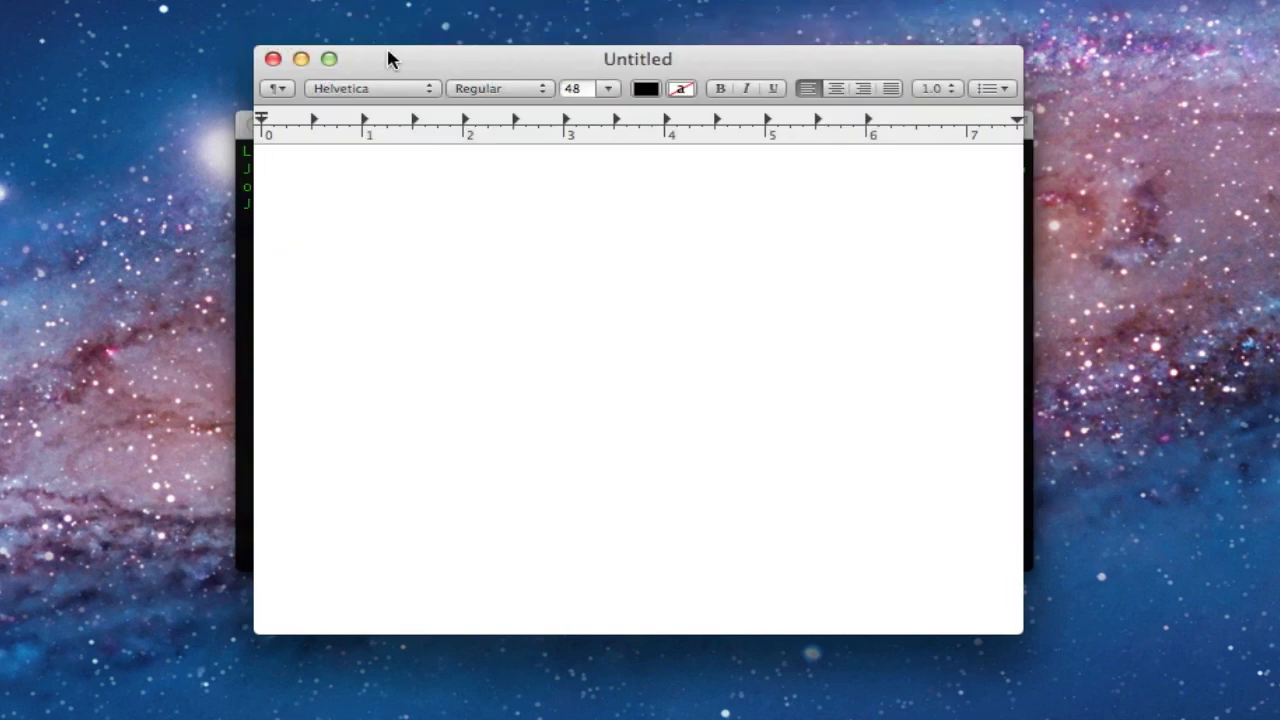